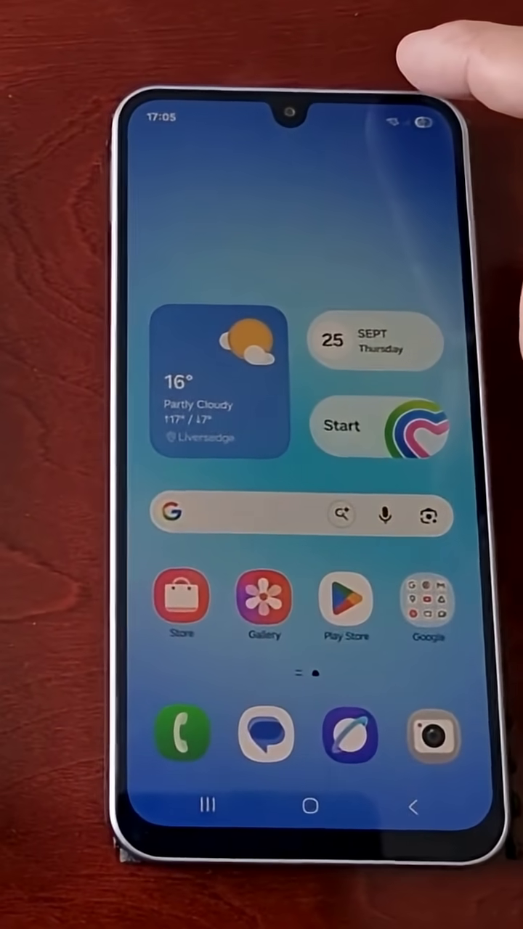
pyautogui.scroll(-3)
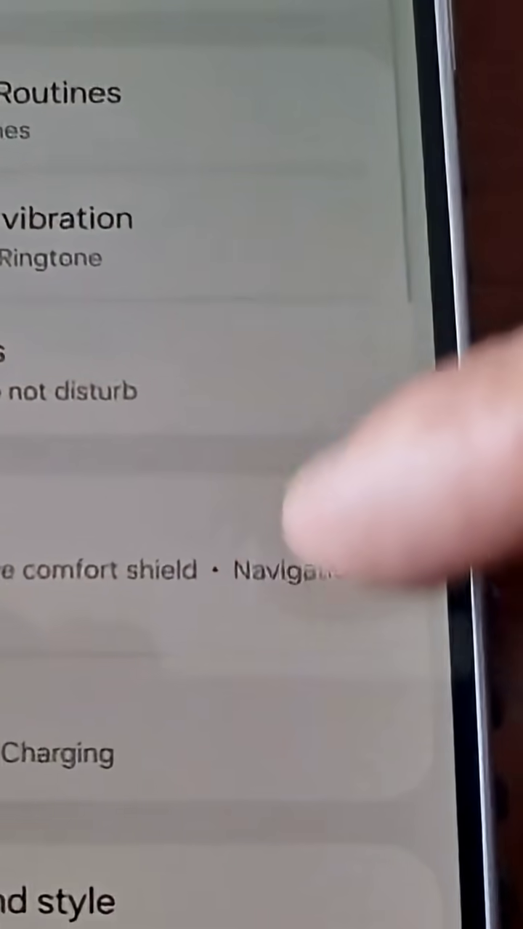
pyautogui.scroll(-3)
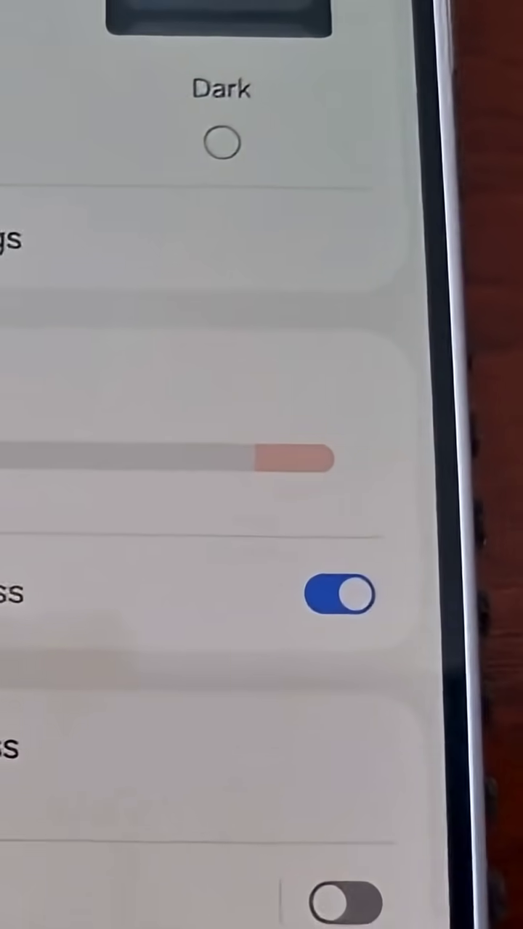